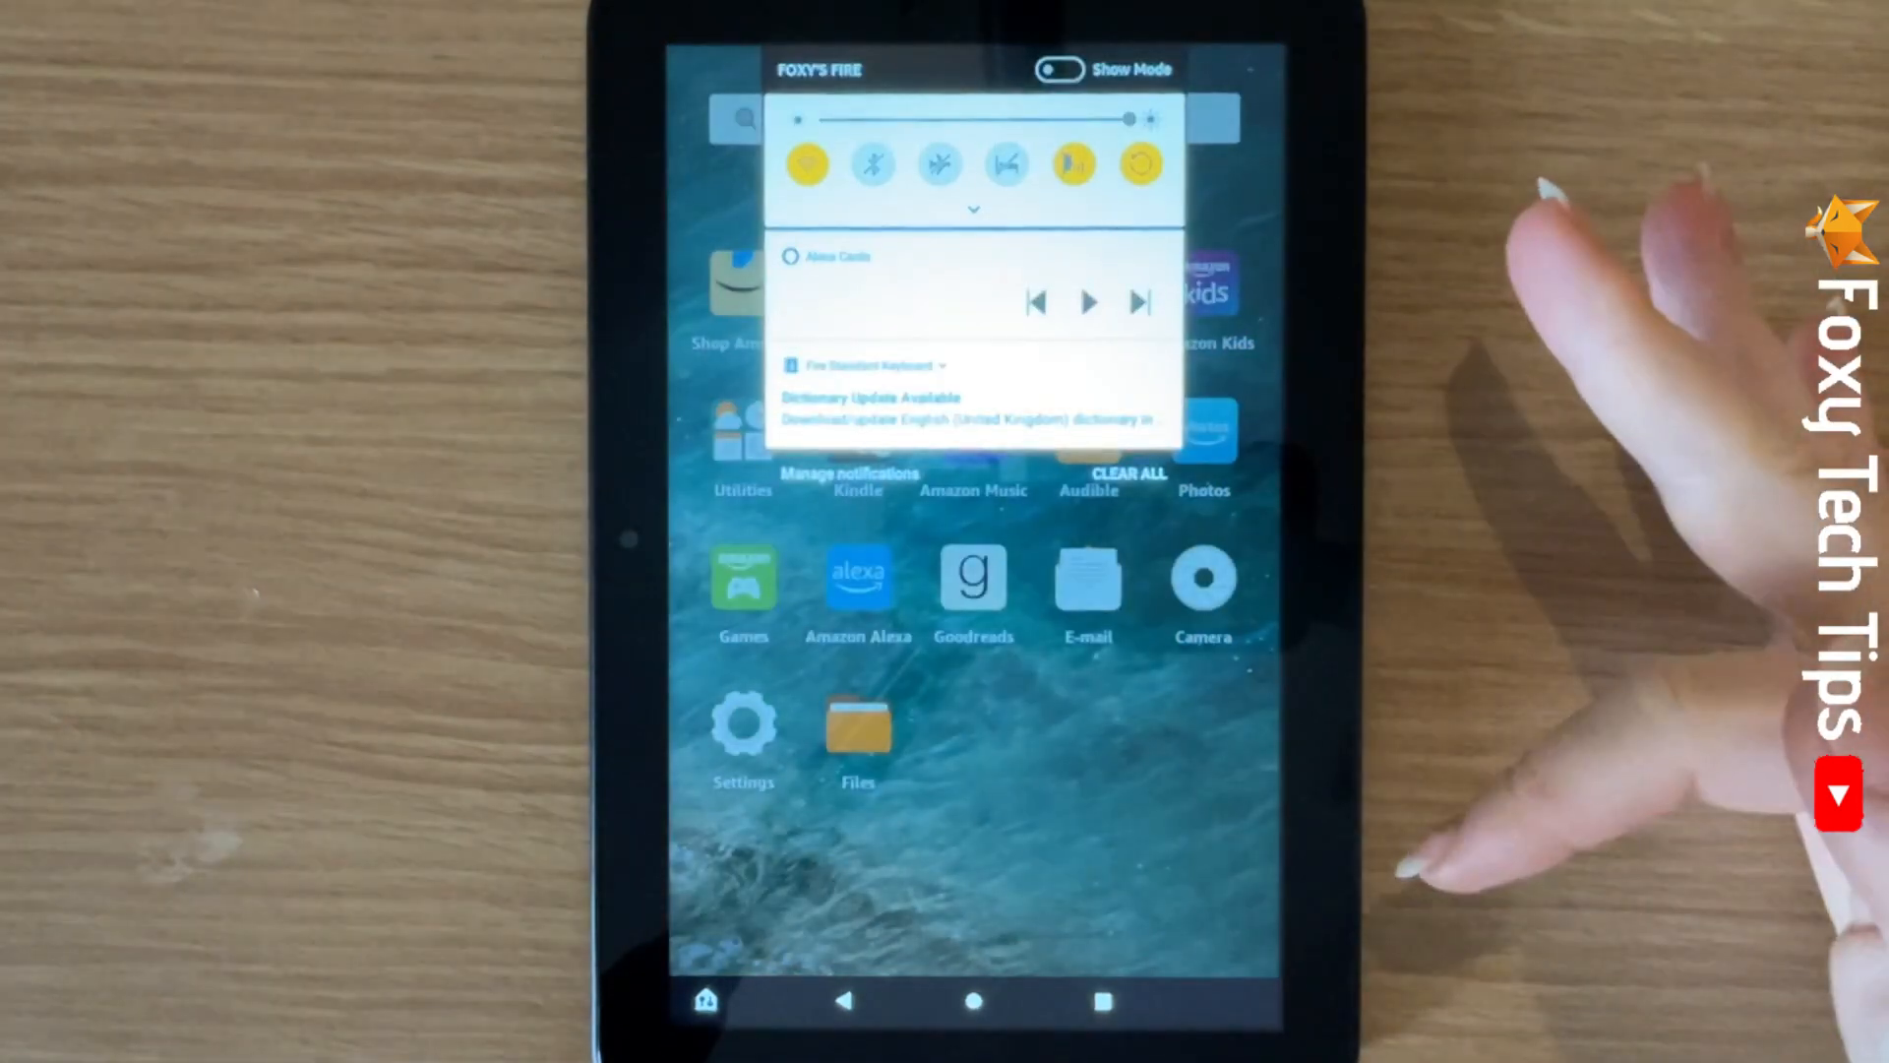
Enable Low Power Mode from the expanded quick panel and confirm turning on Battery Saver.
left_click(973, 211)
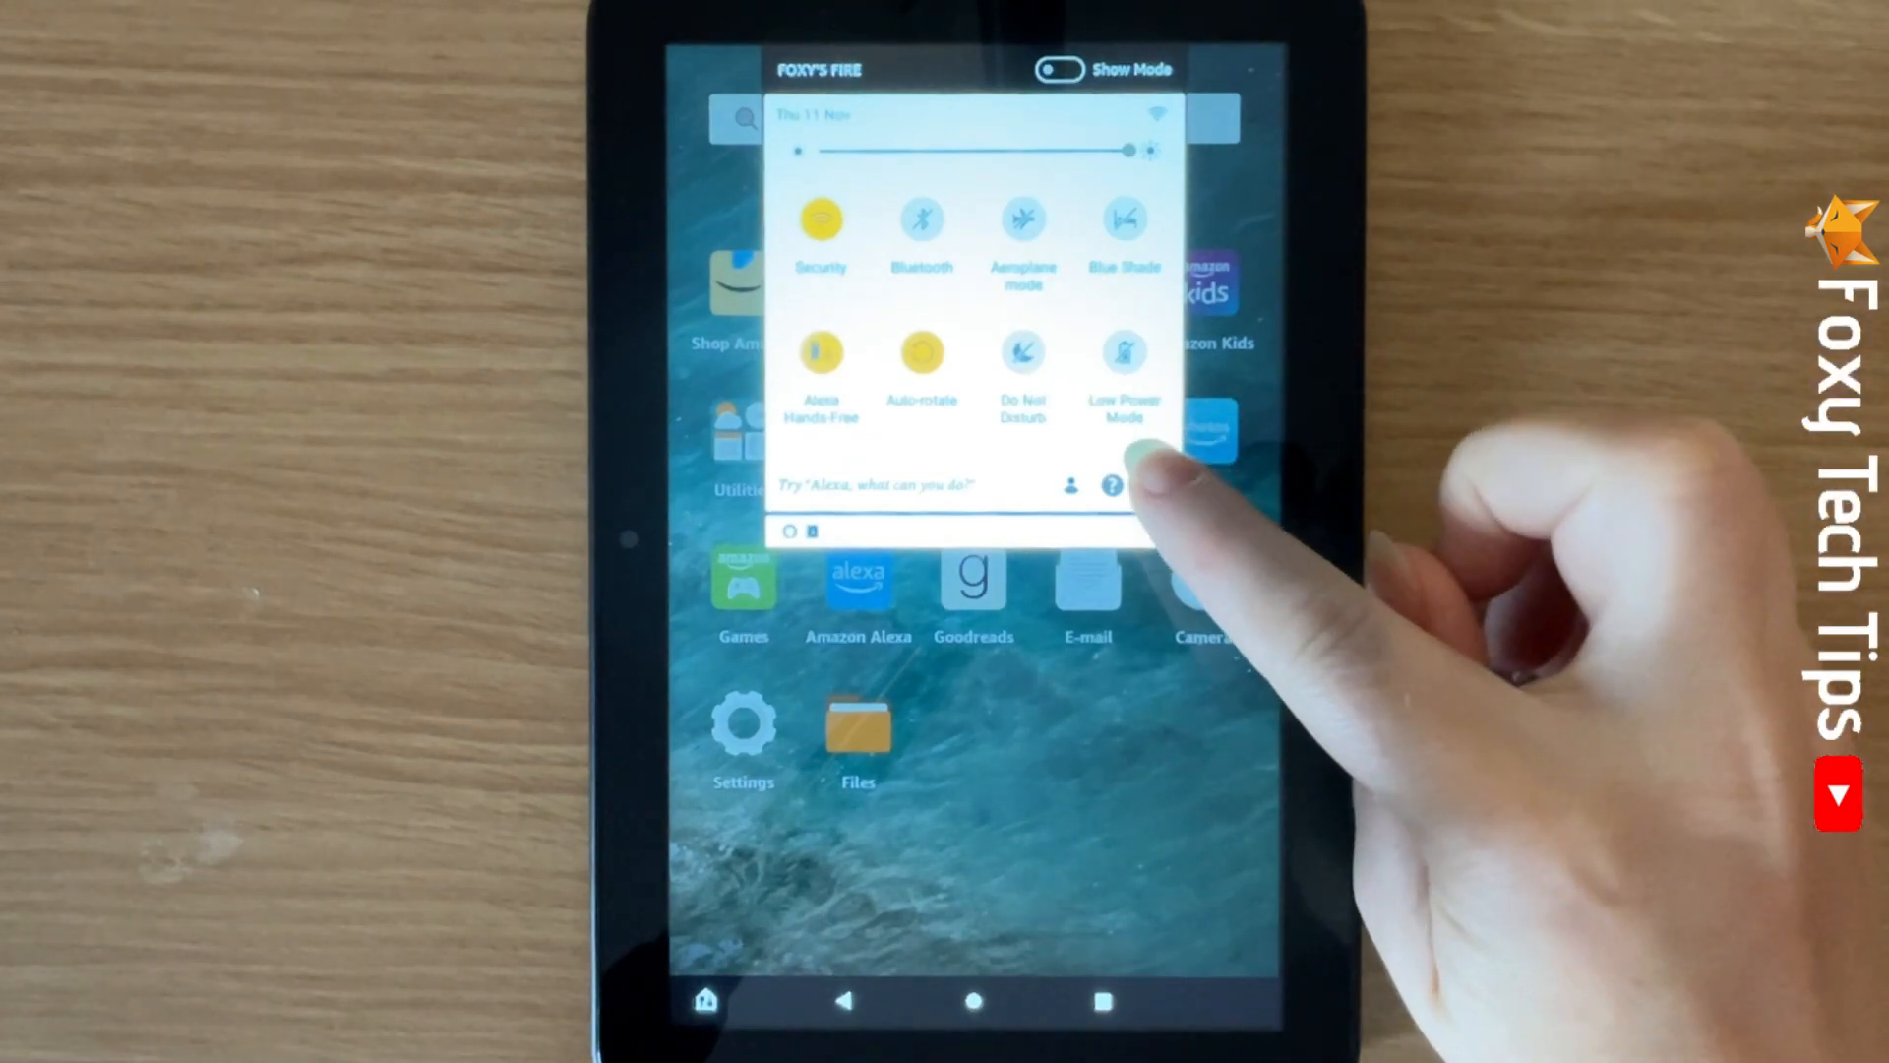
left_click(1124, 356)
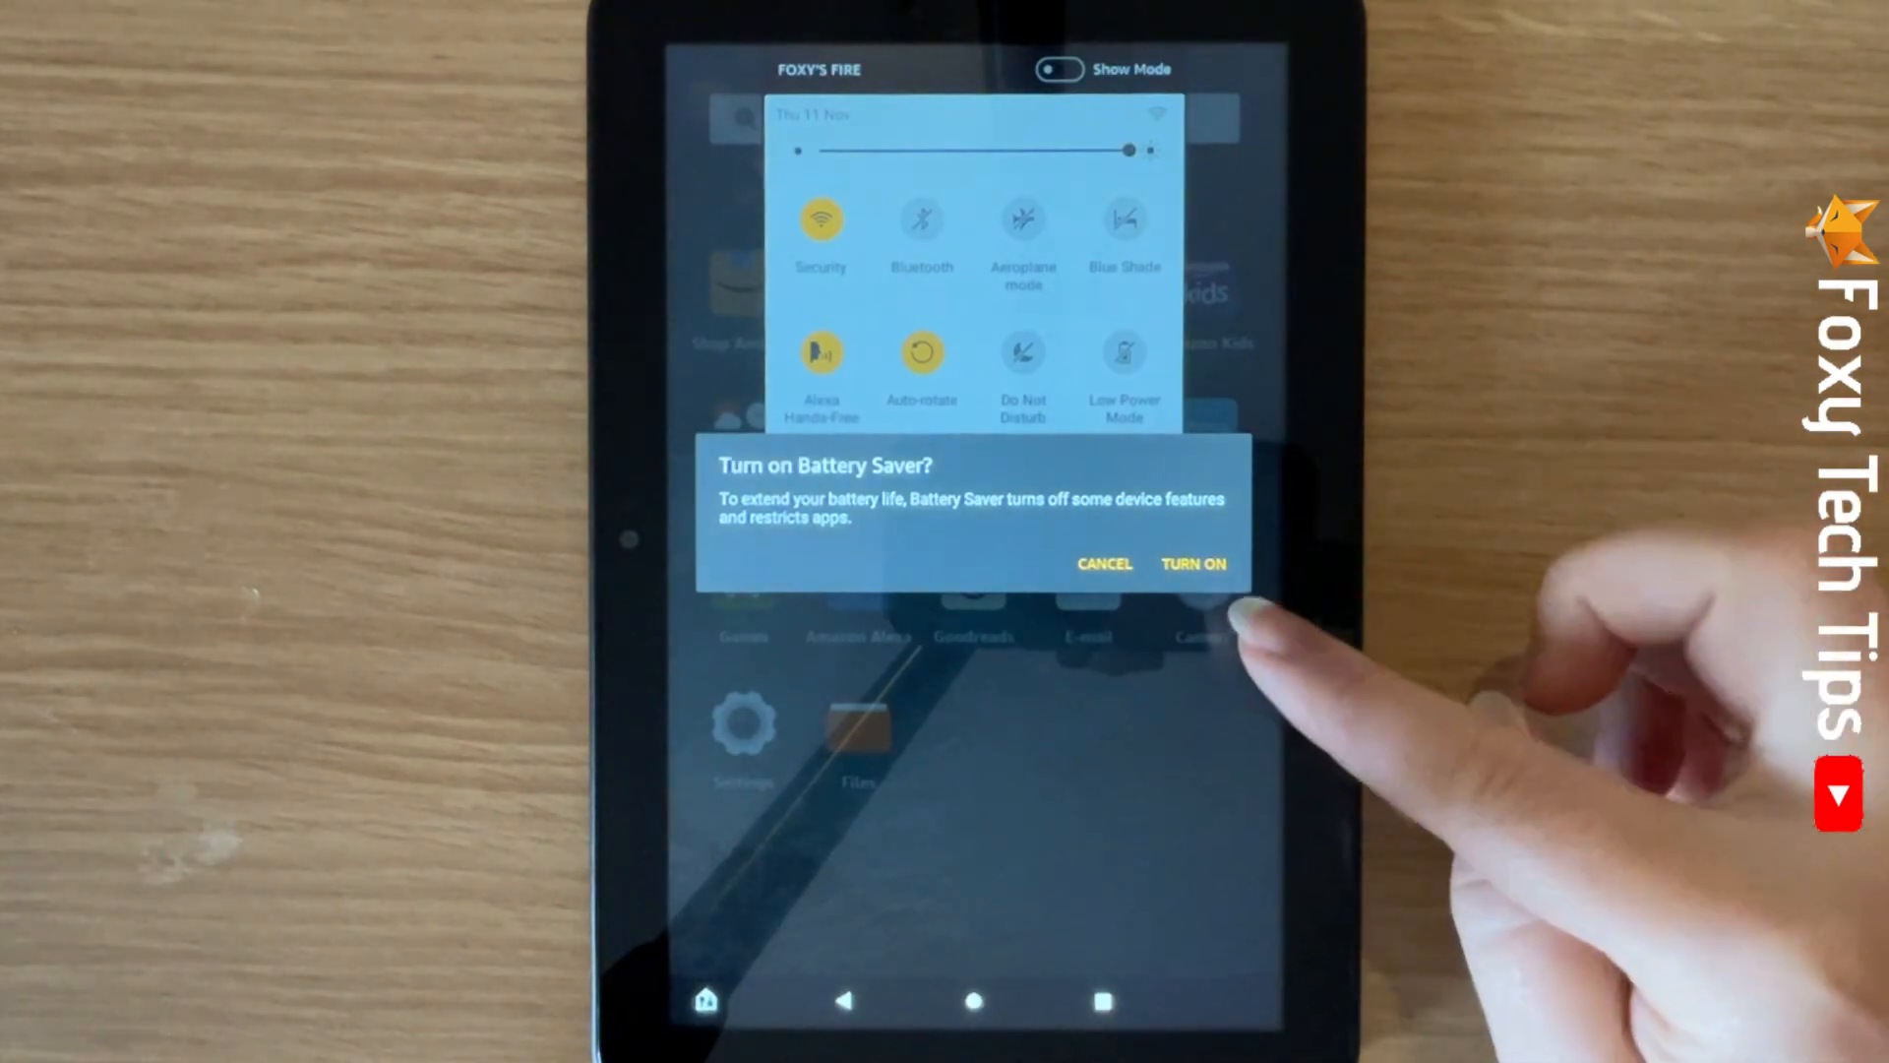
left_click(1104, 563)
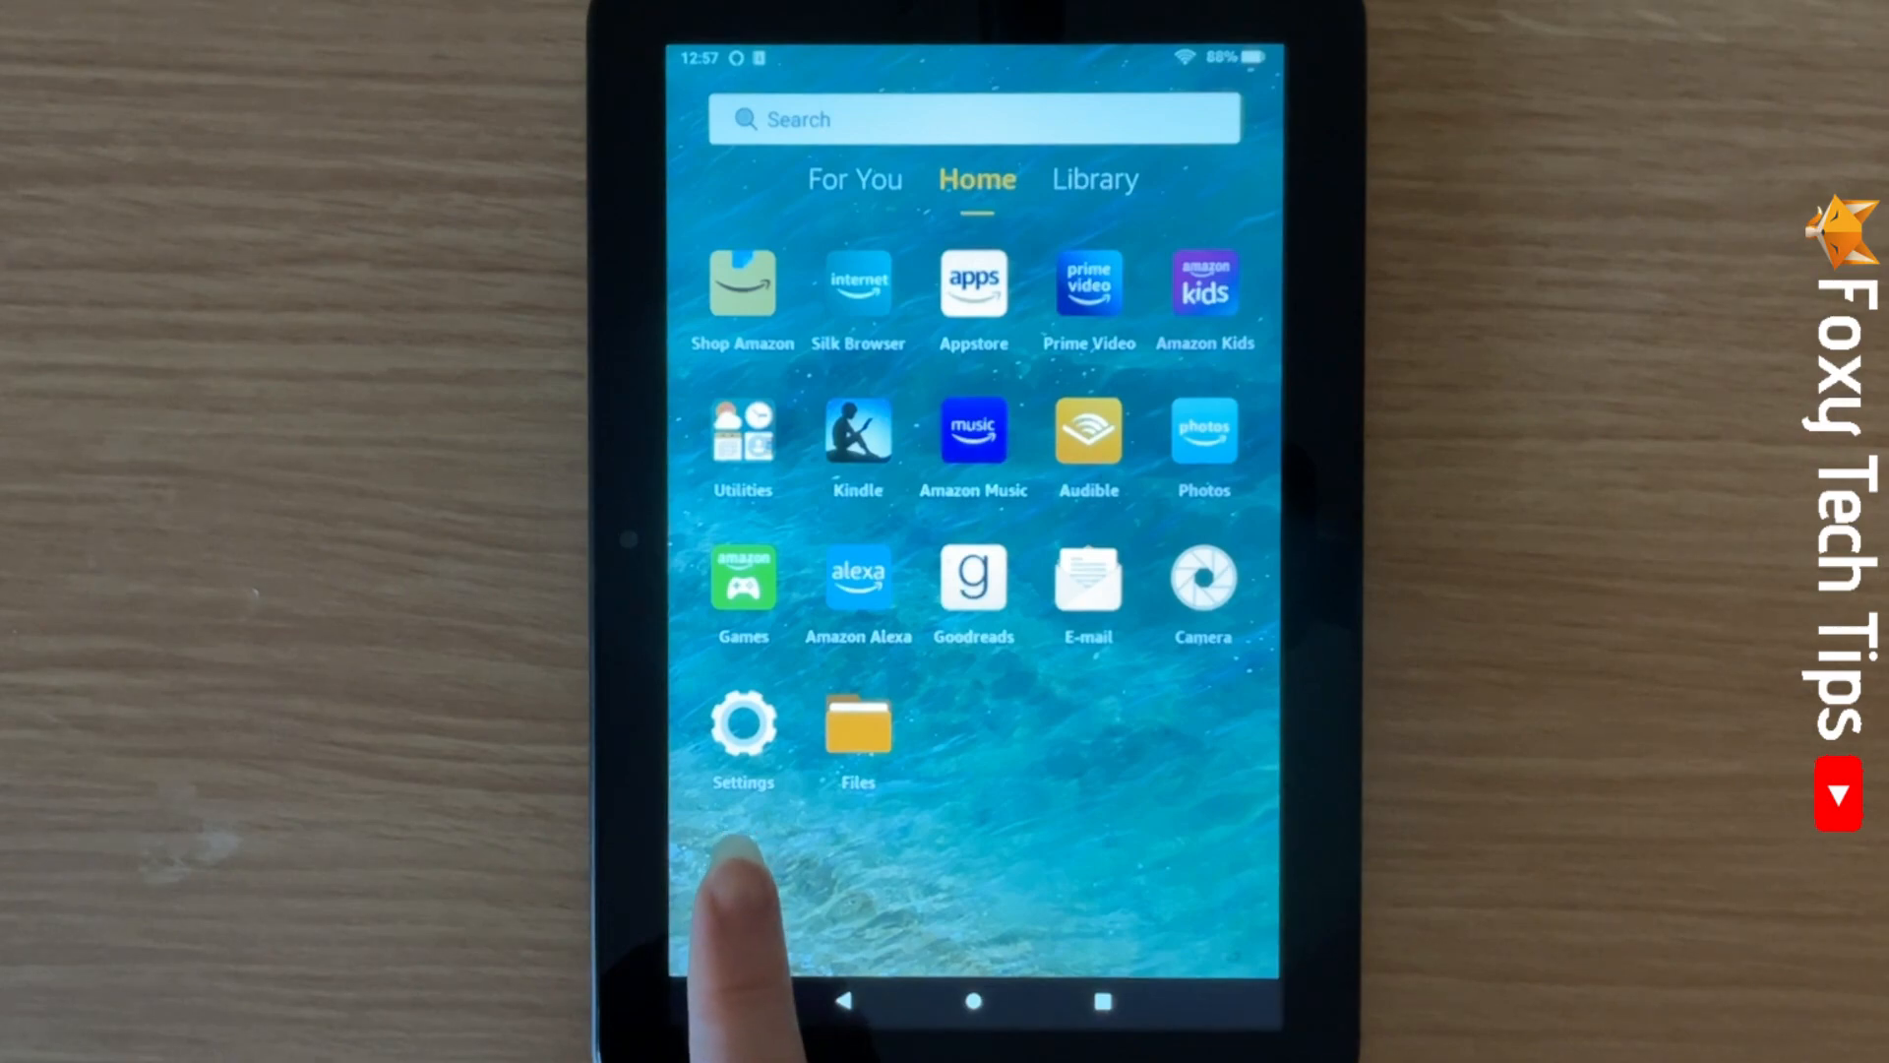
Launch the Settings app from the home screen.
left_click(742, 722)
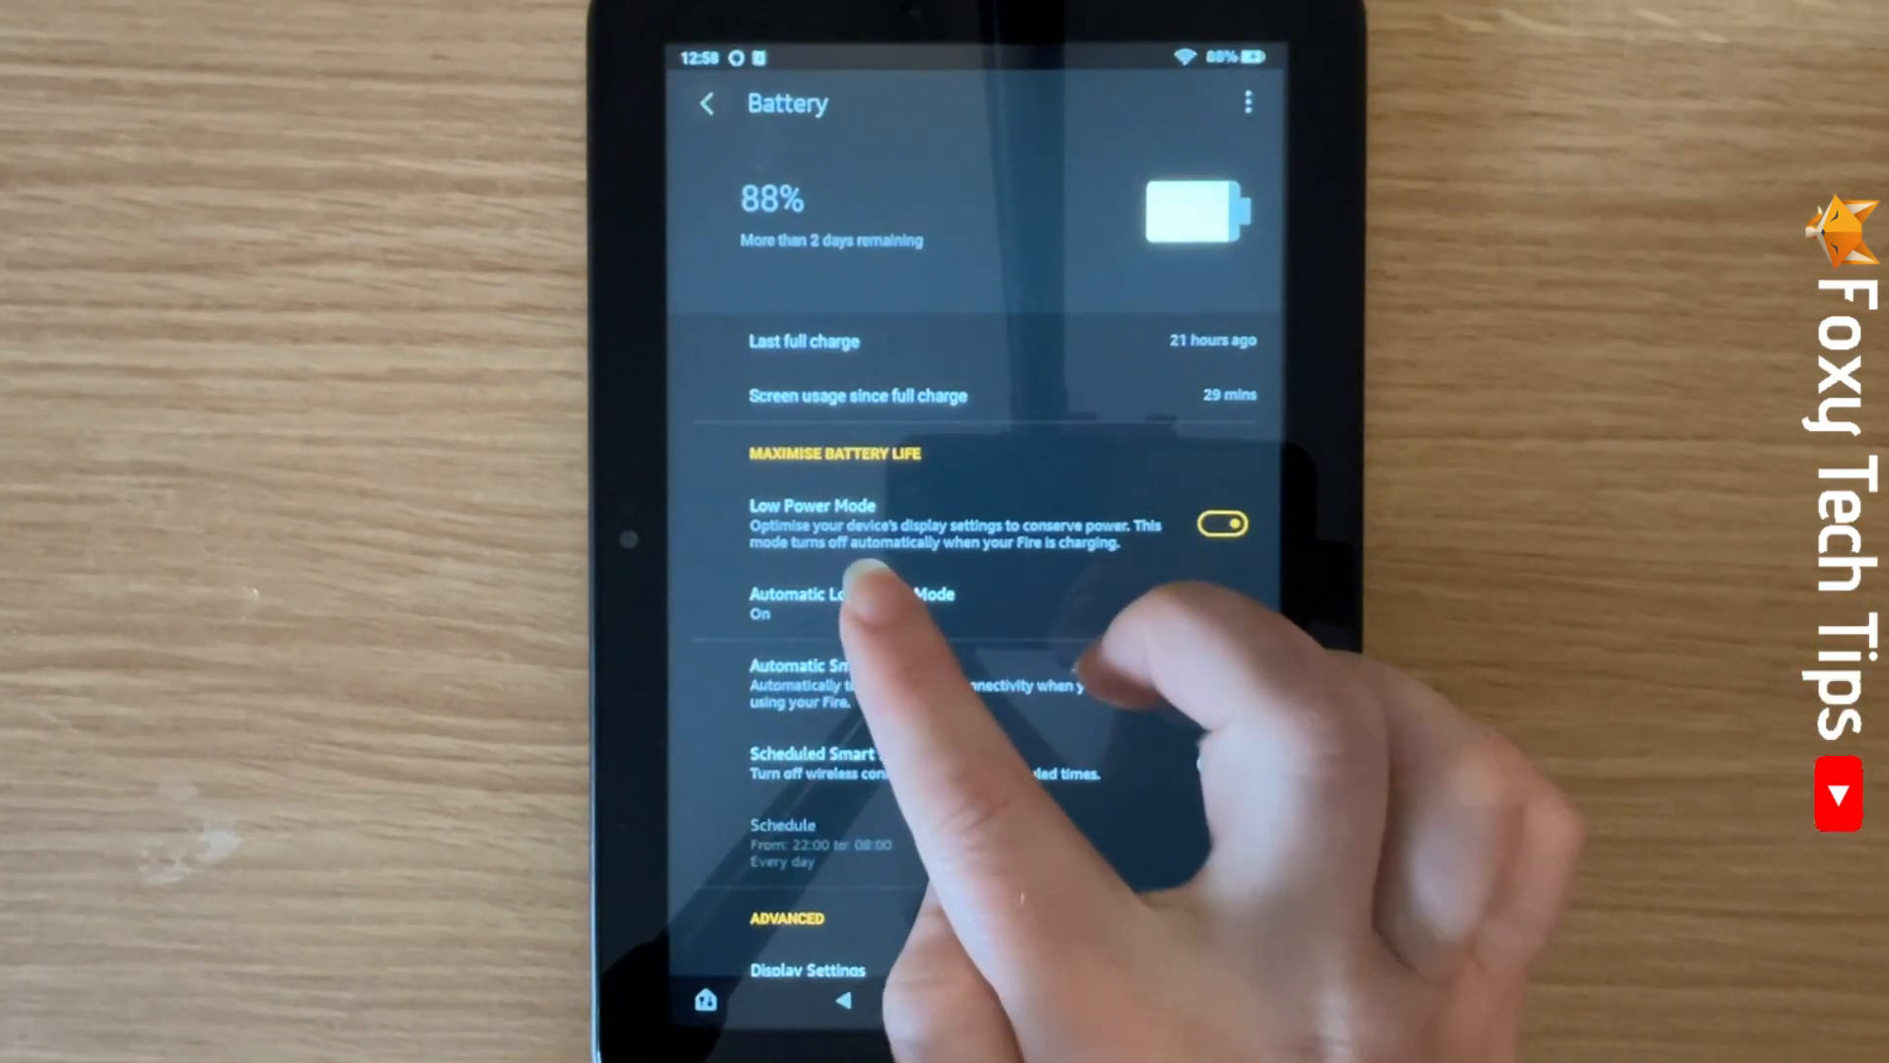
In Automatic Low Power Mode, toggle 'Turn on automatically' off and back on with the threshold at 10%.
left_click(850, 602)
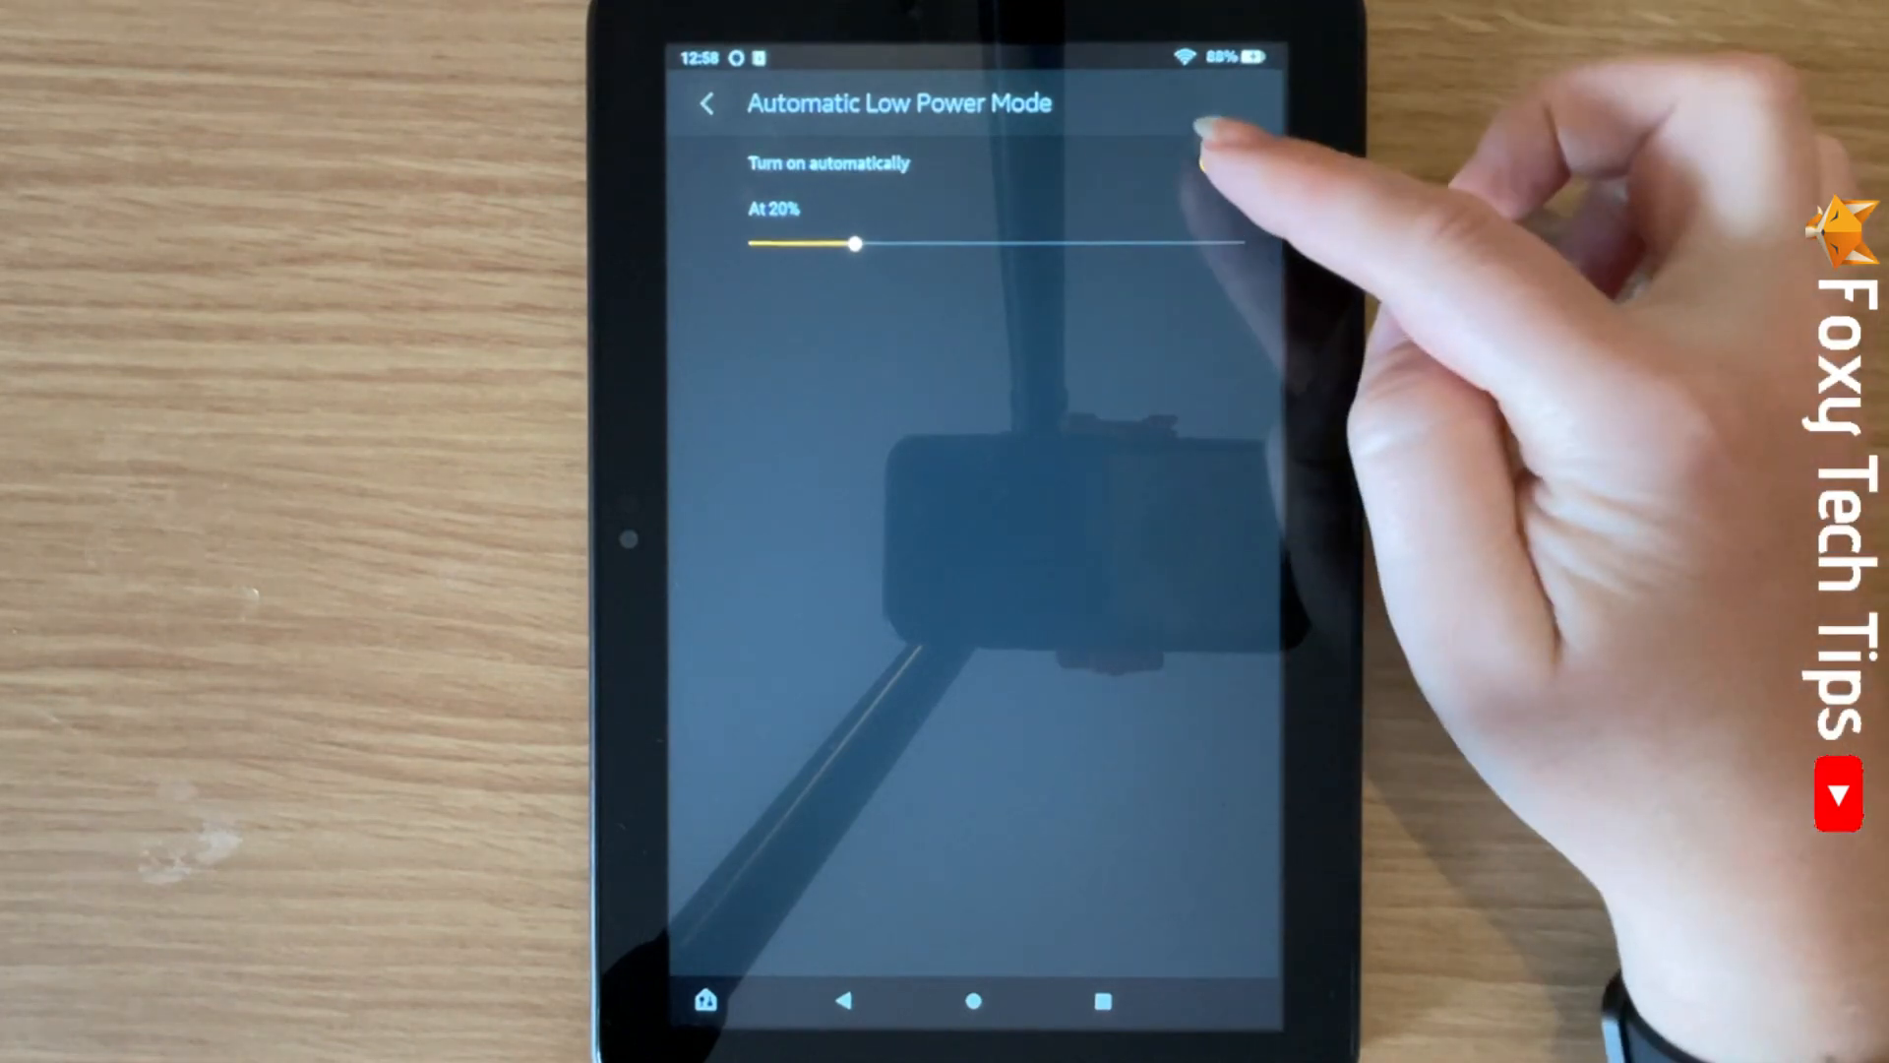
left_click(1205, 164)
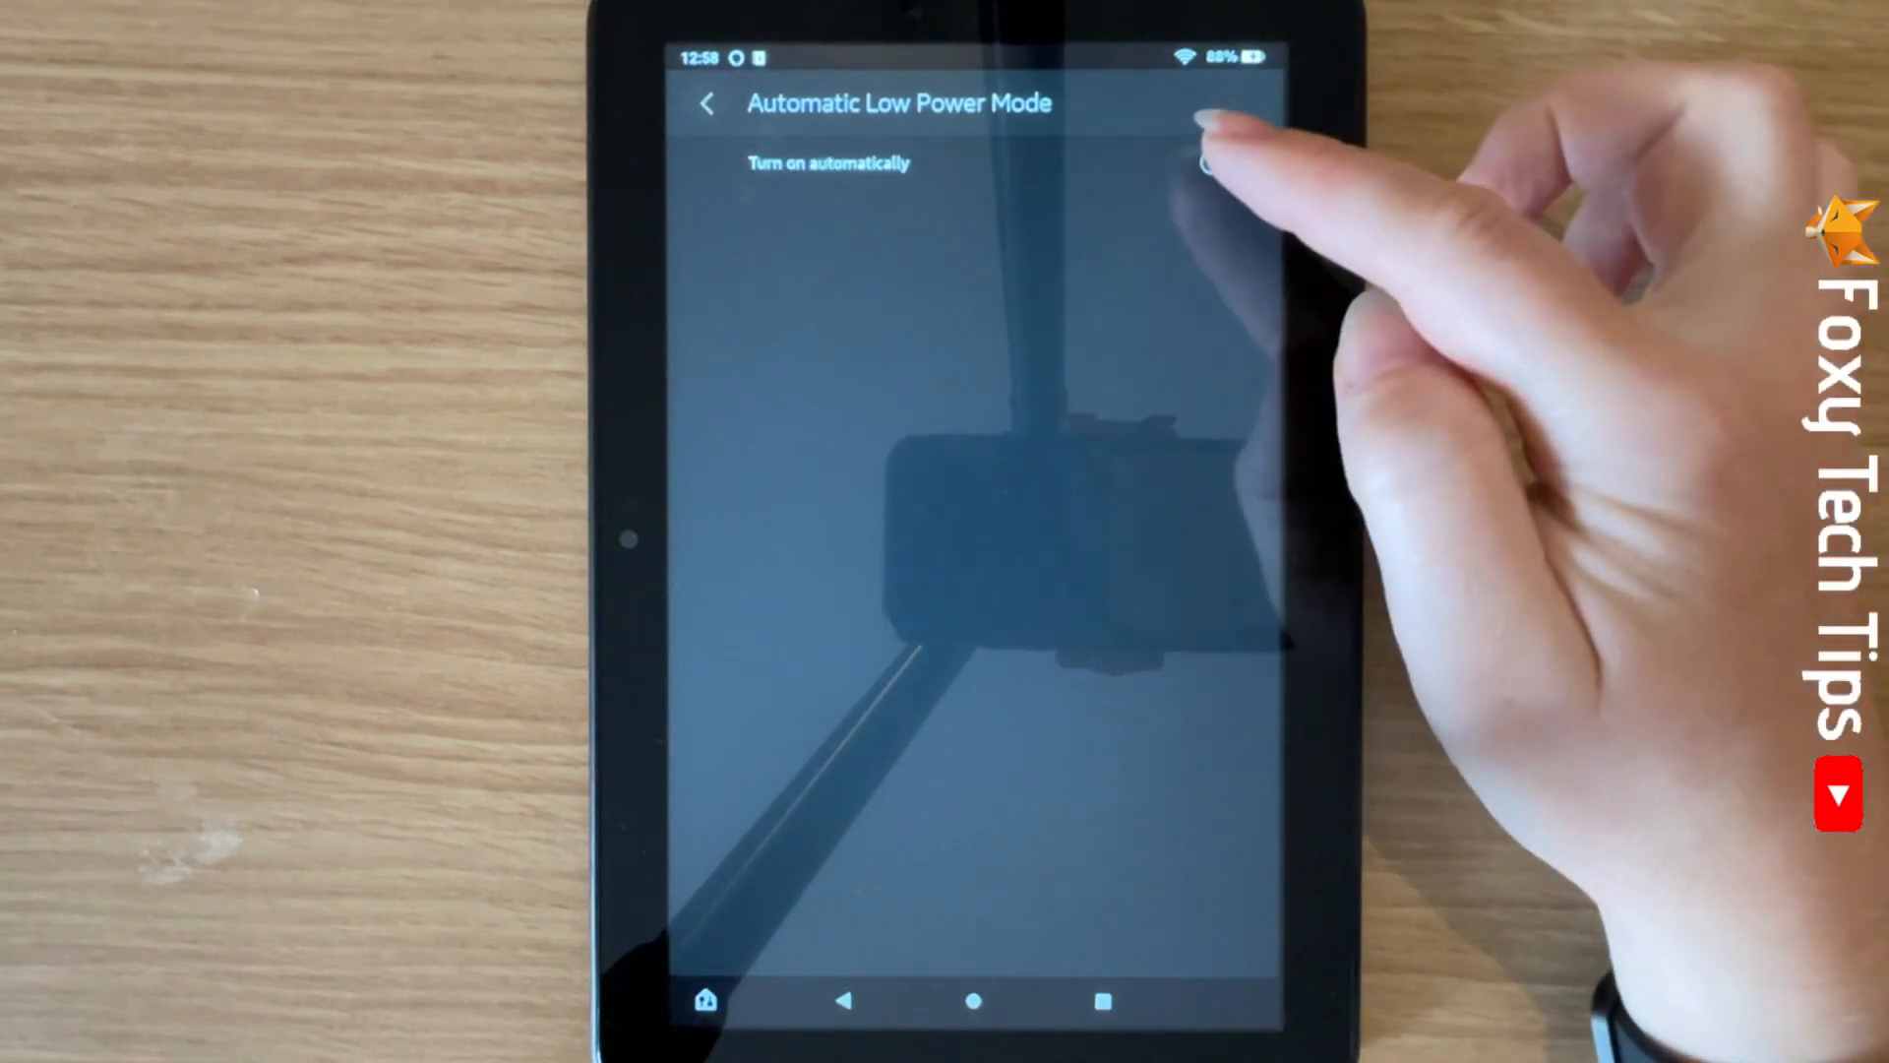
left_click(1224, 163)
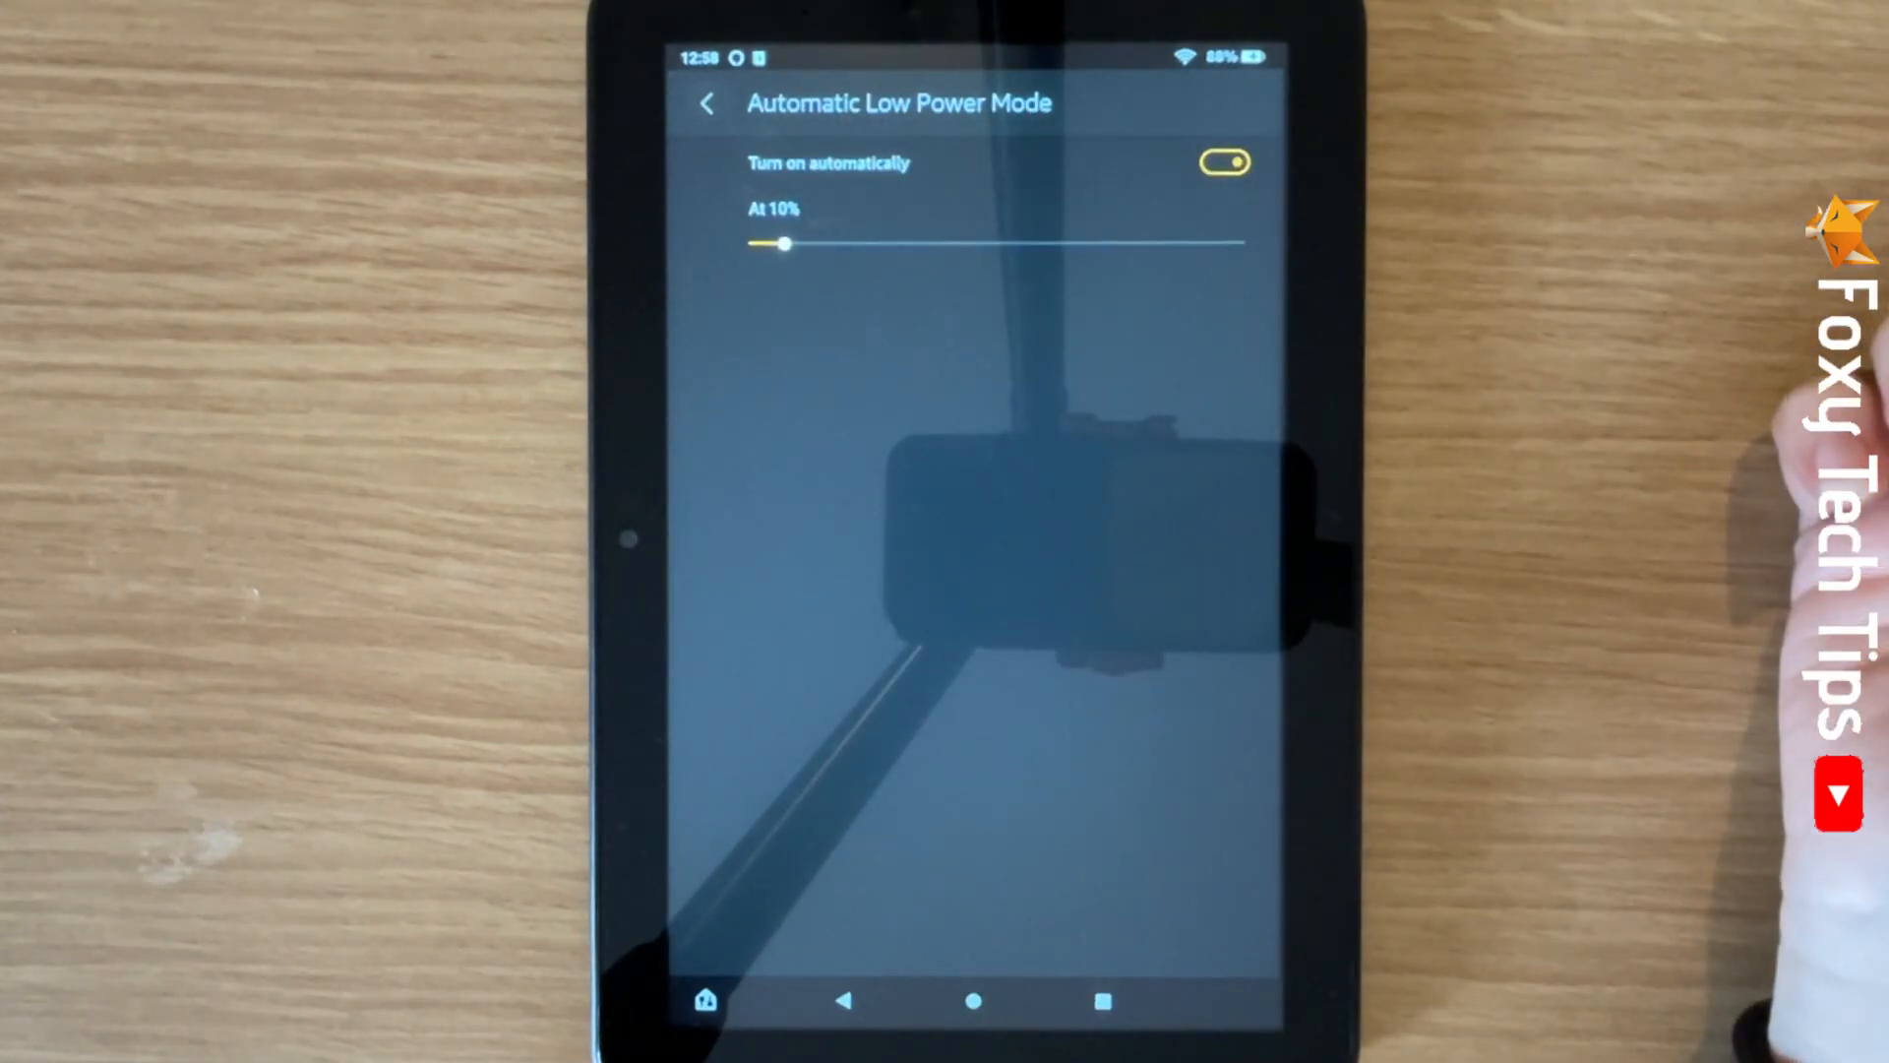
Back on the Battery page, switch Low Power Mode off, keeping automatic turn-on at 10%.
left_click(706, 102)
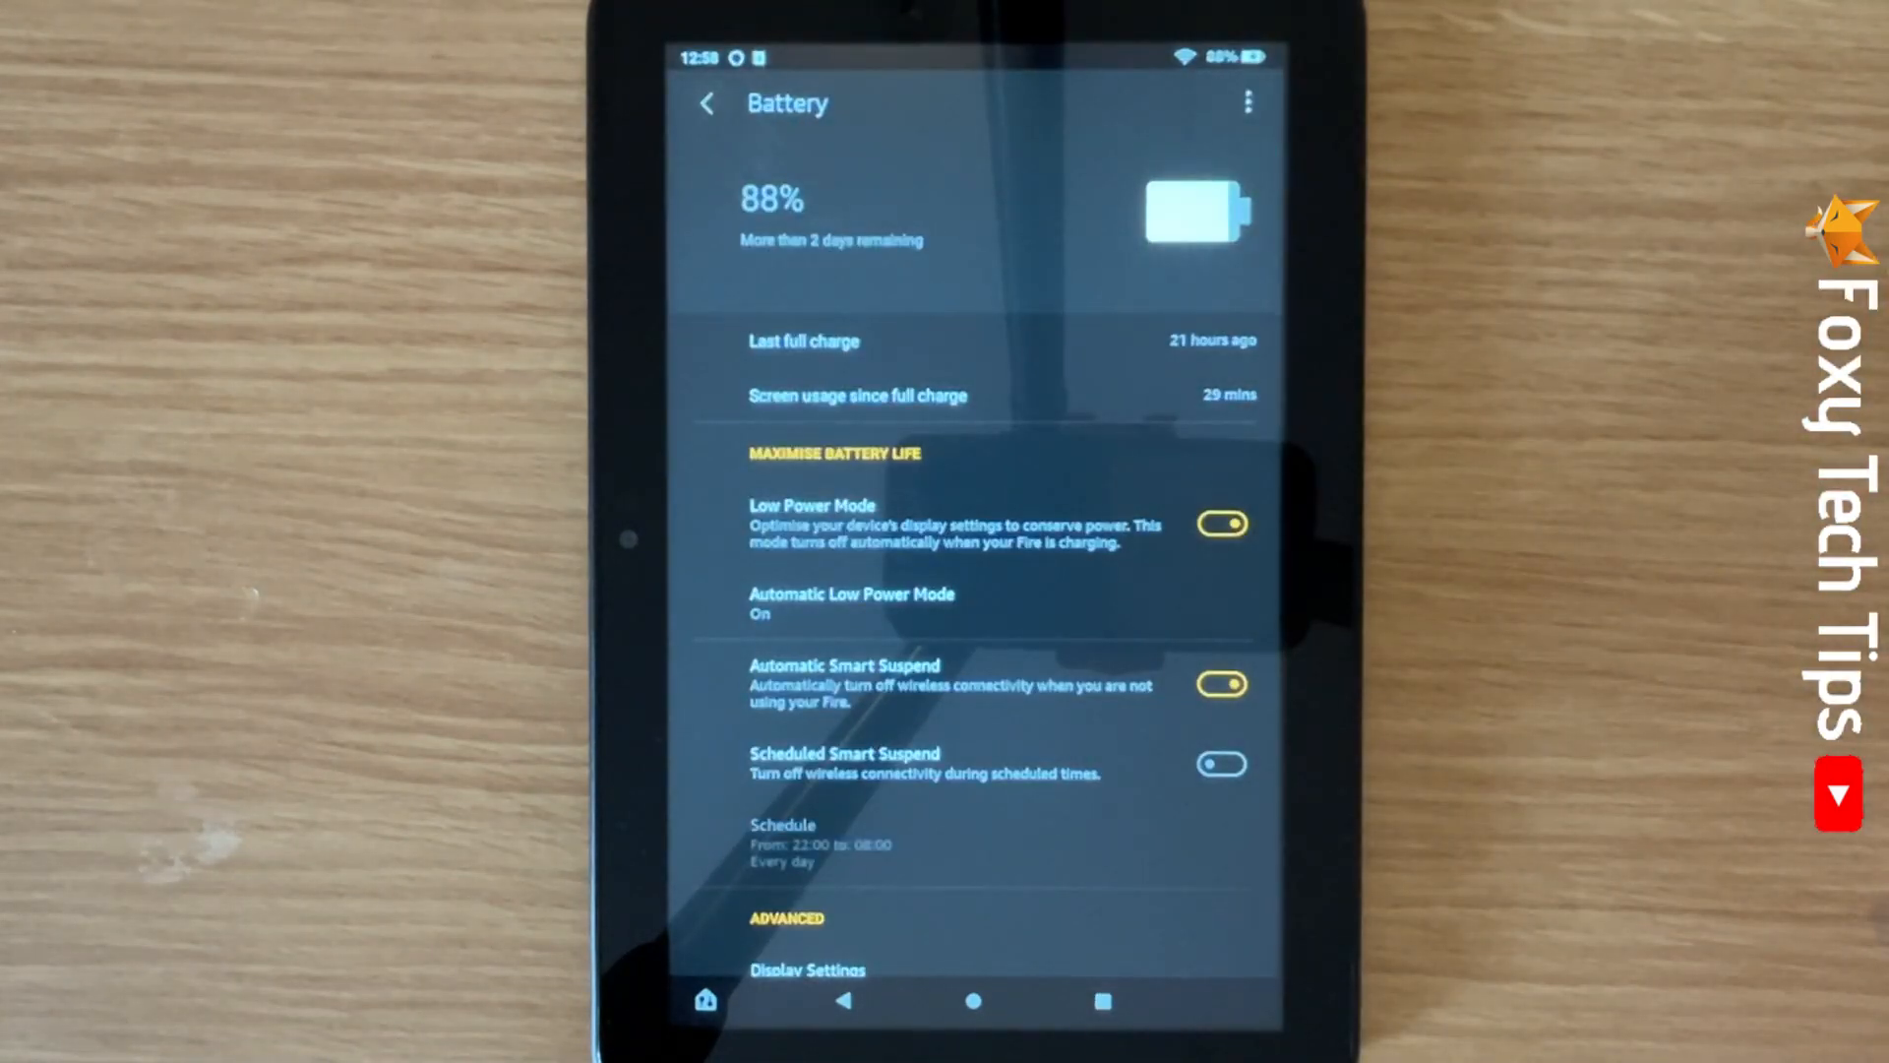
left_click(1220, 523)
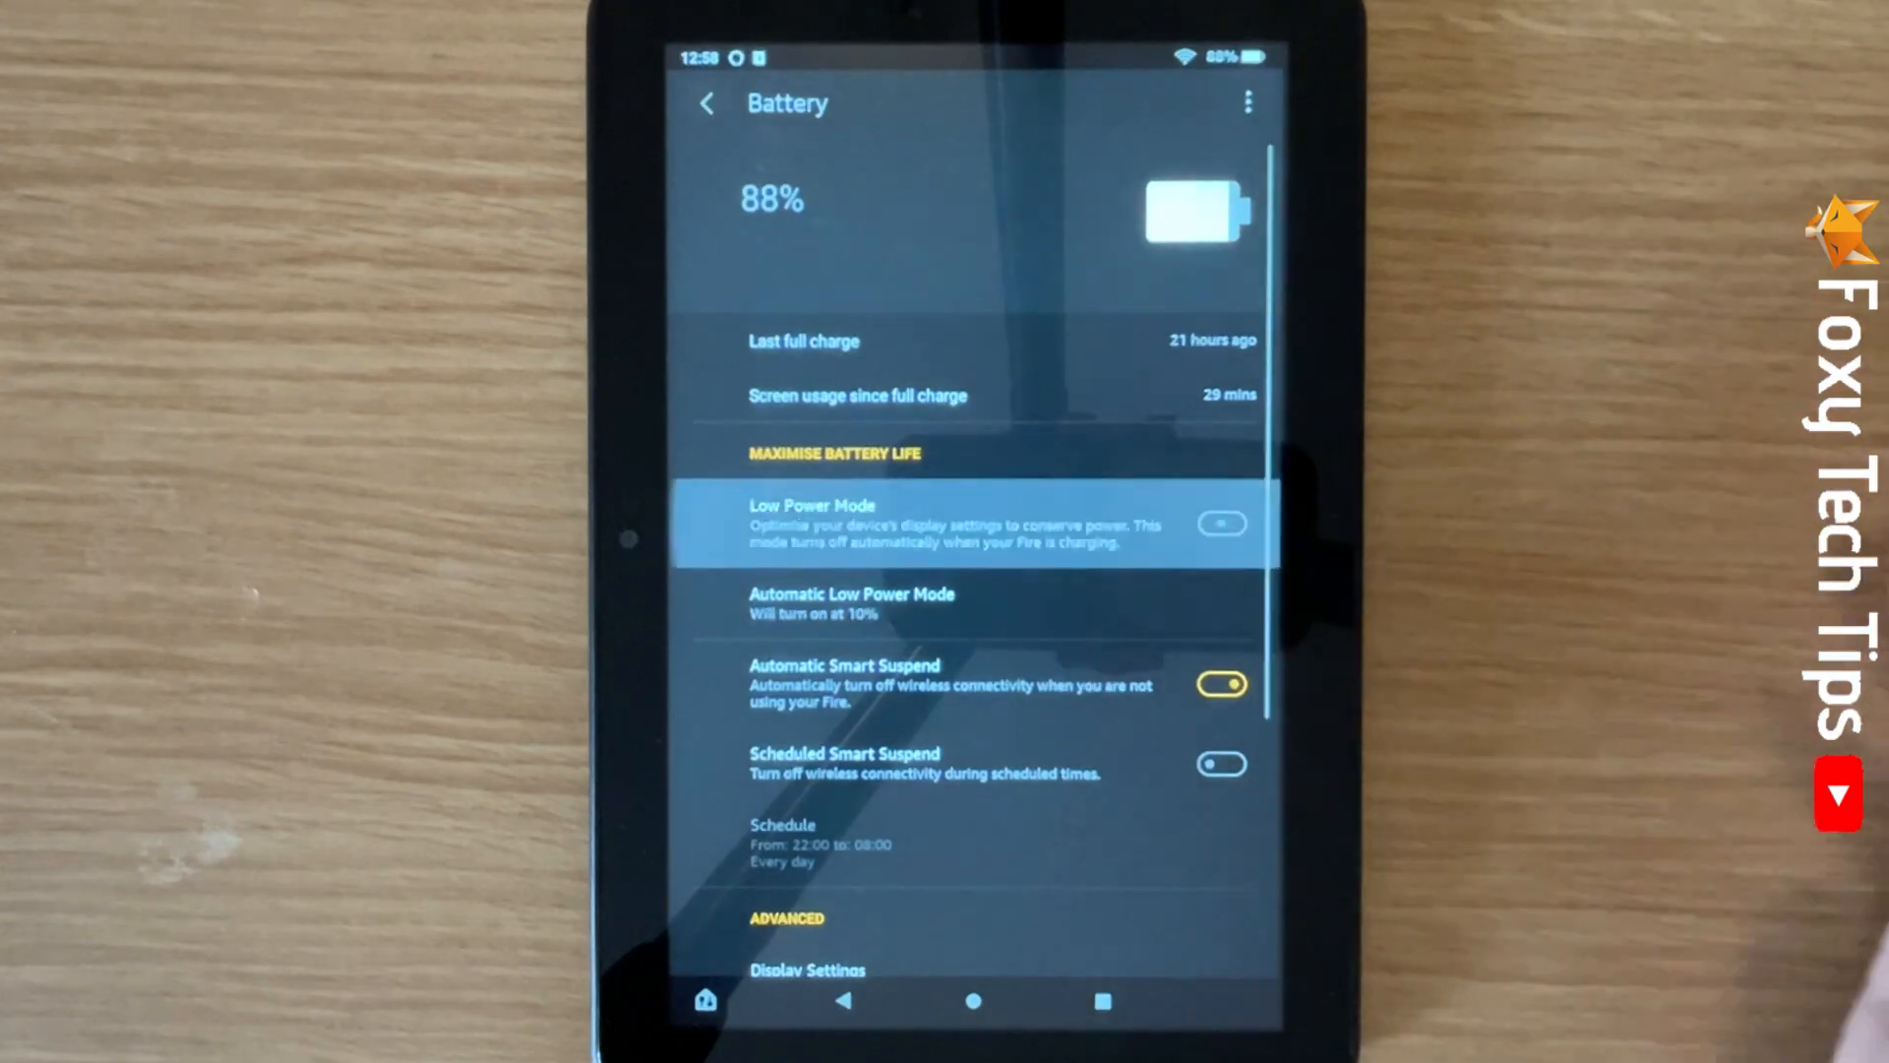